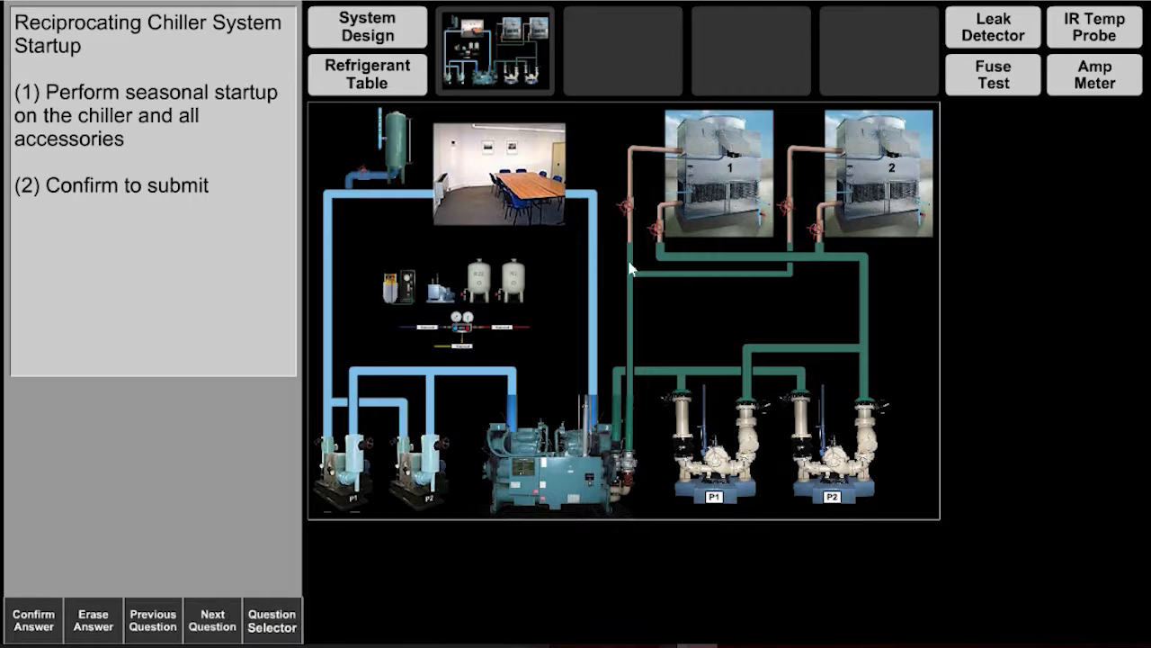
# View the cooling tower close-up, return to the plant diagram, and submit the startup exam for a 0% score.
pyautogui.click(716, 171)
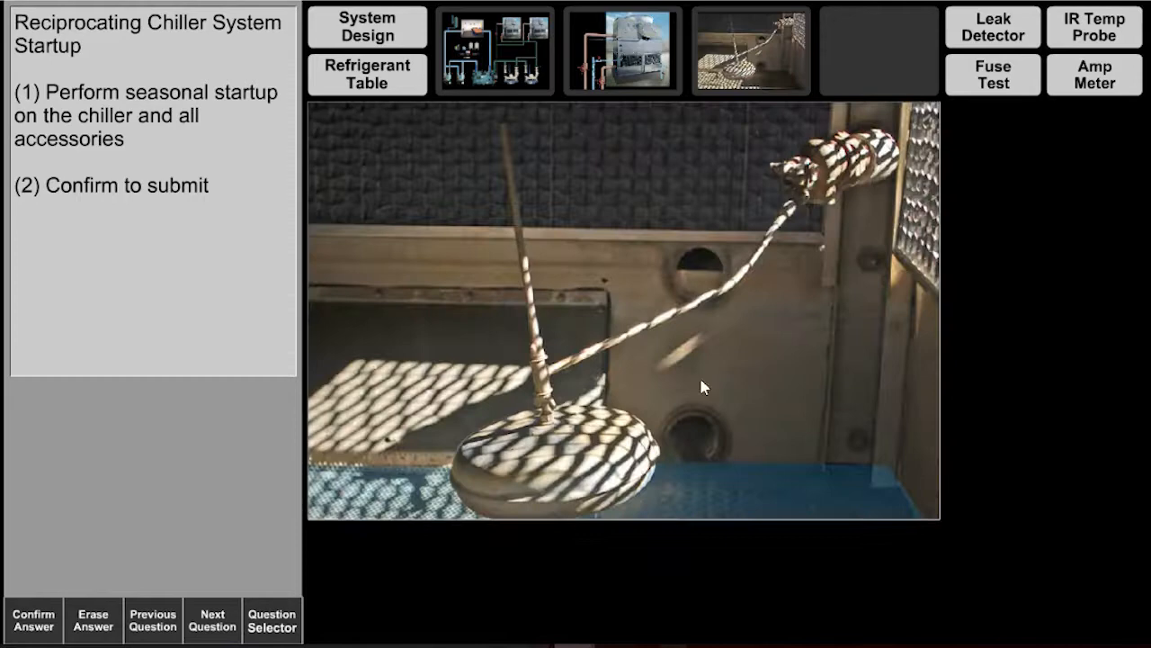
pyautogui.click(623, 50)
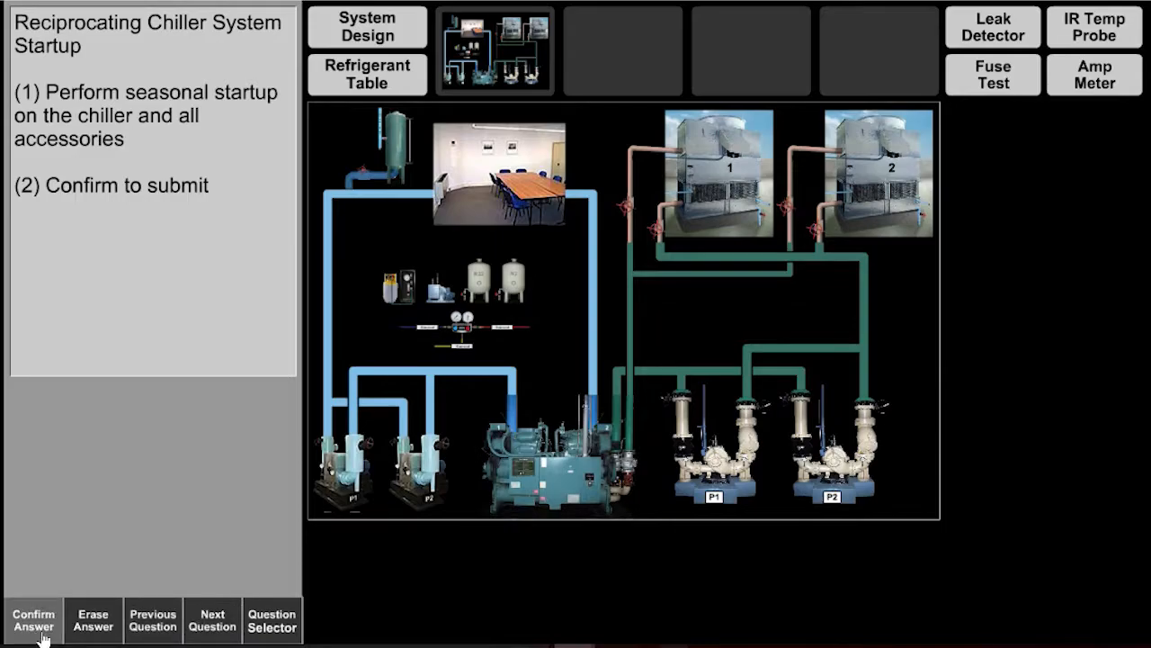
pyautogui.click(33, 619)
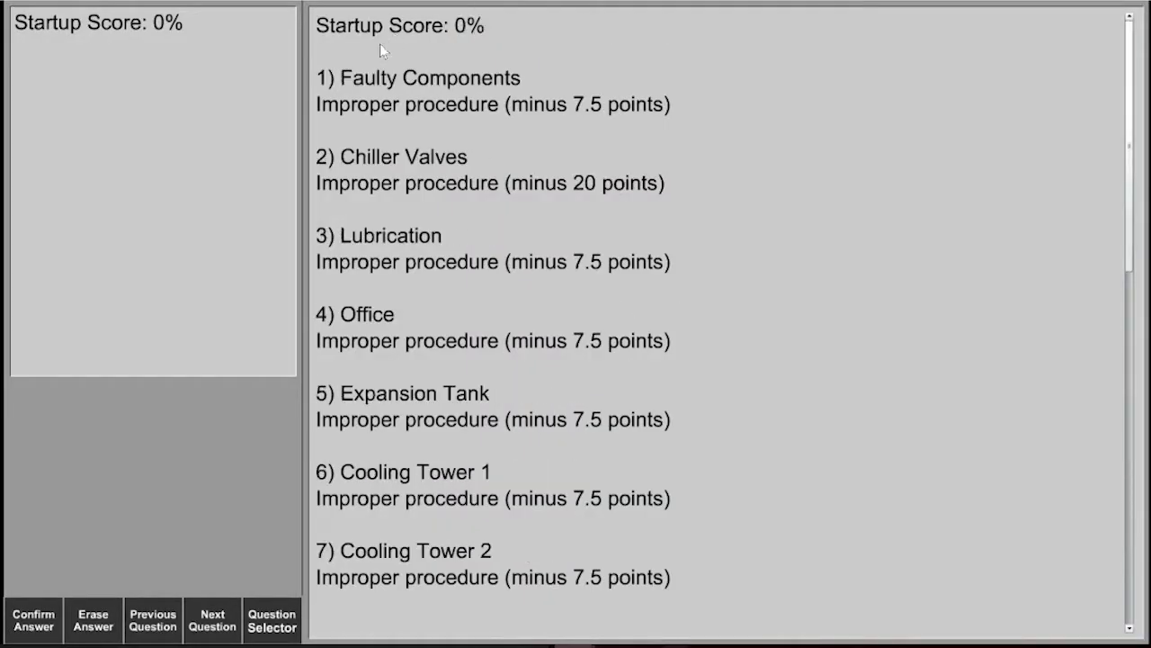
pyautogui.moveTo(500, 142)
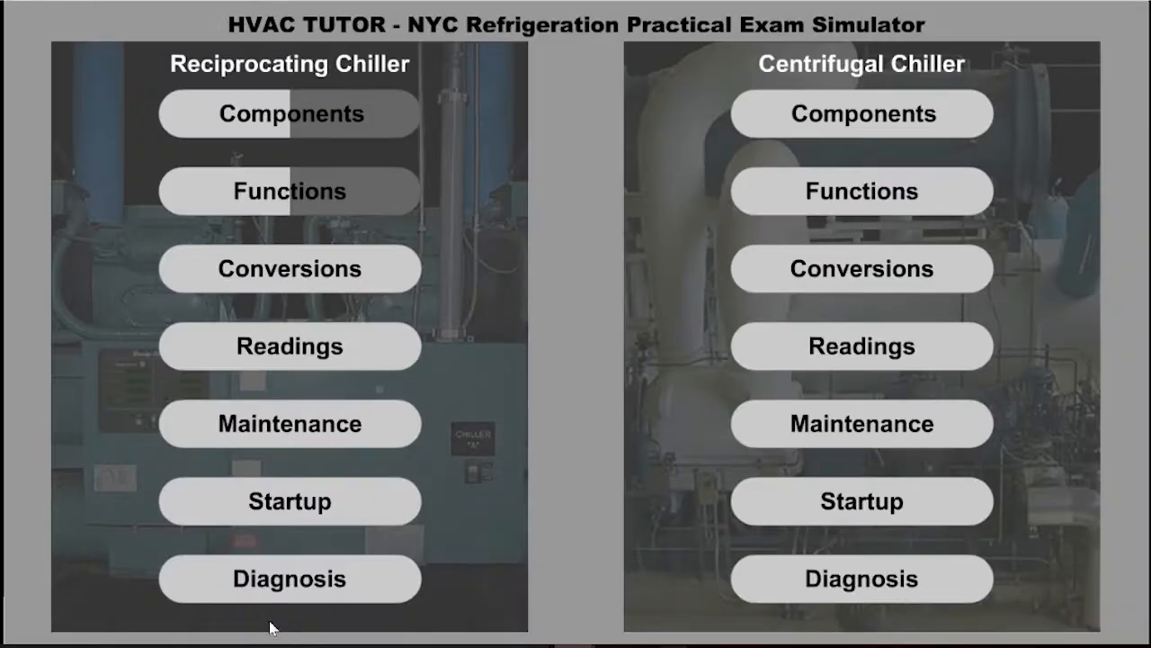
# Start the Components exam, submit it unanswered, and scroll through the 0 of 25 score report.
pyautogui.click(287, 113)
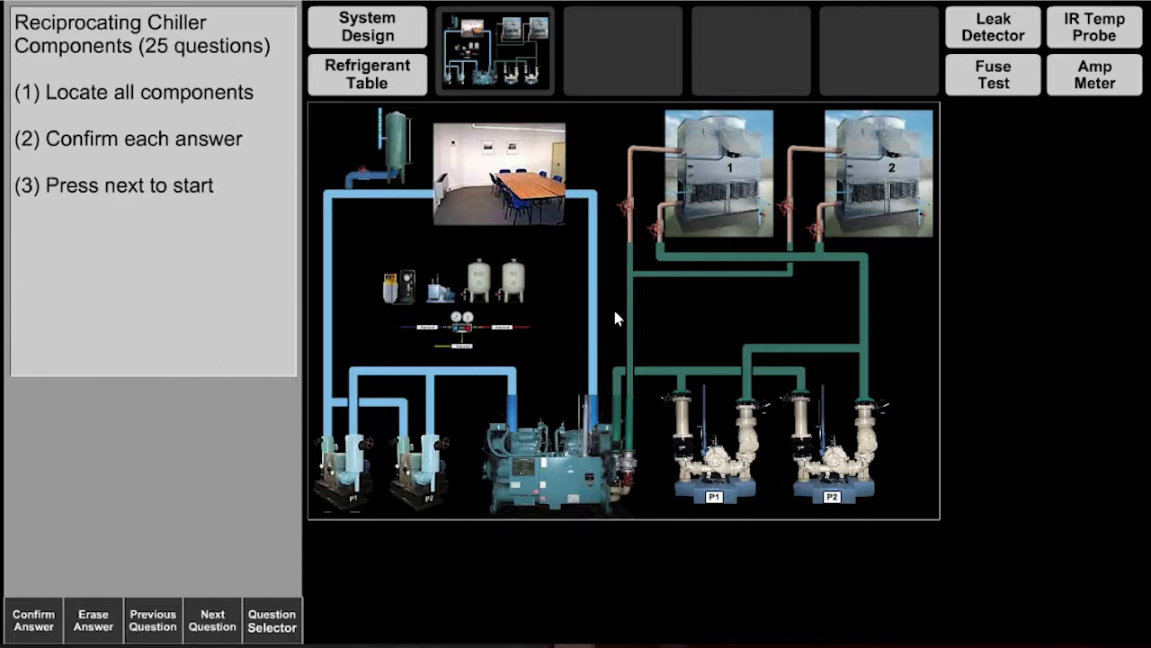
pyautogui.click(212, 619)
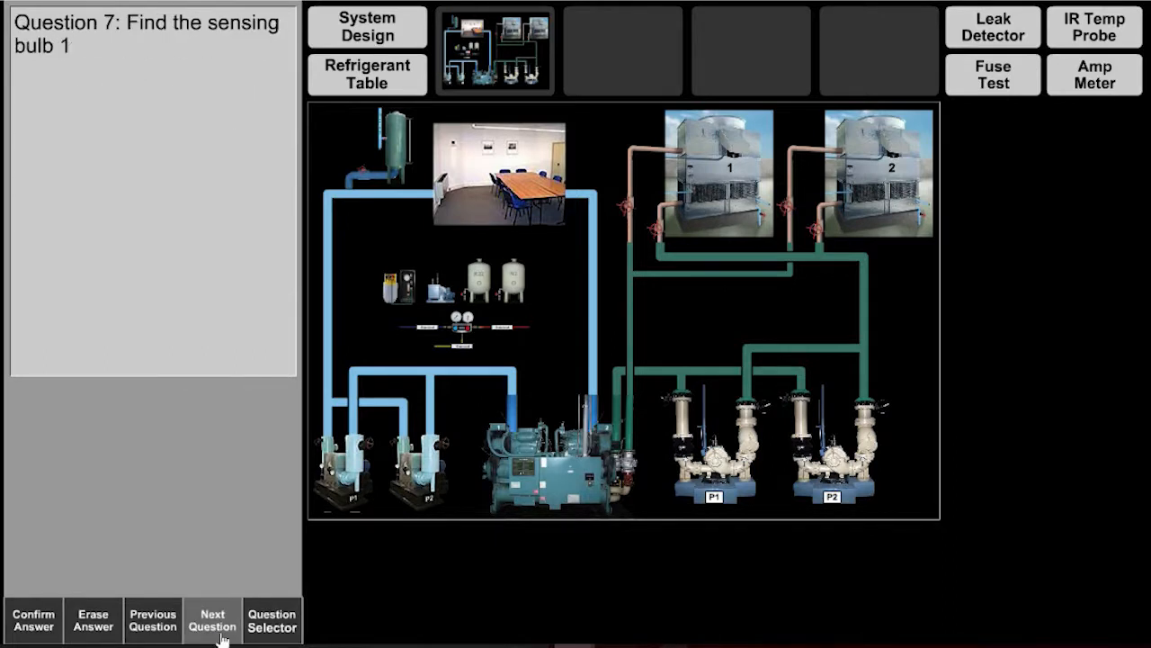
pyautogui.click(212, 618)
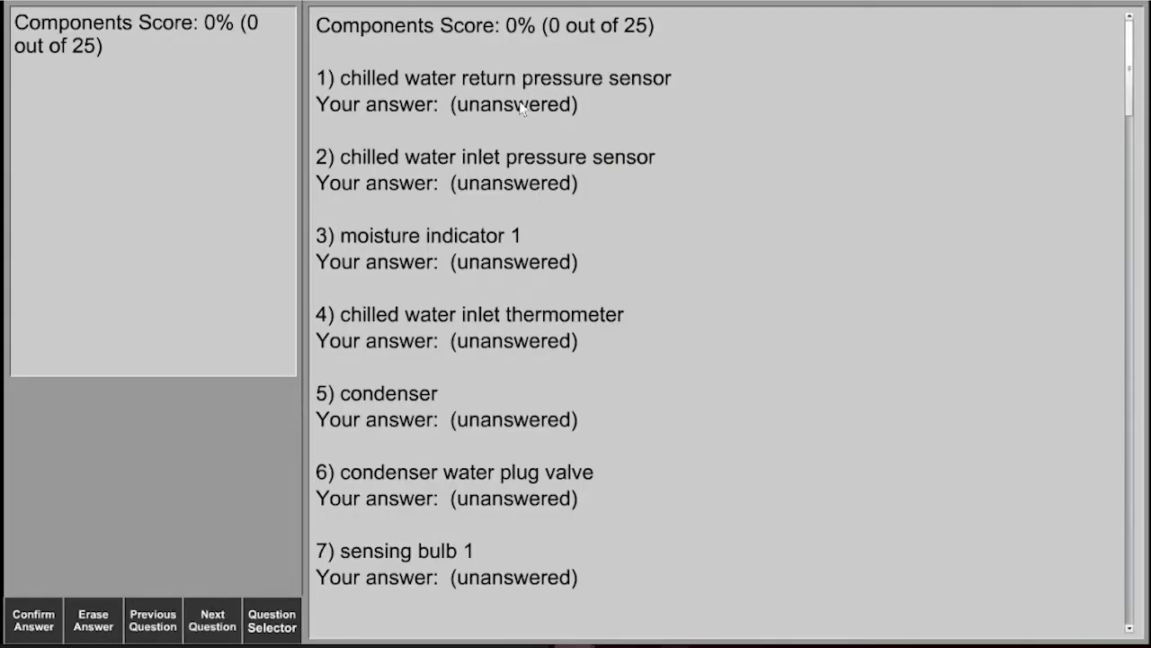
pyautogui.scroll(-3)
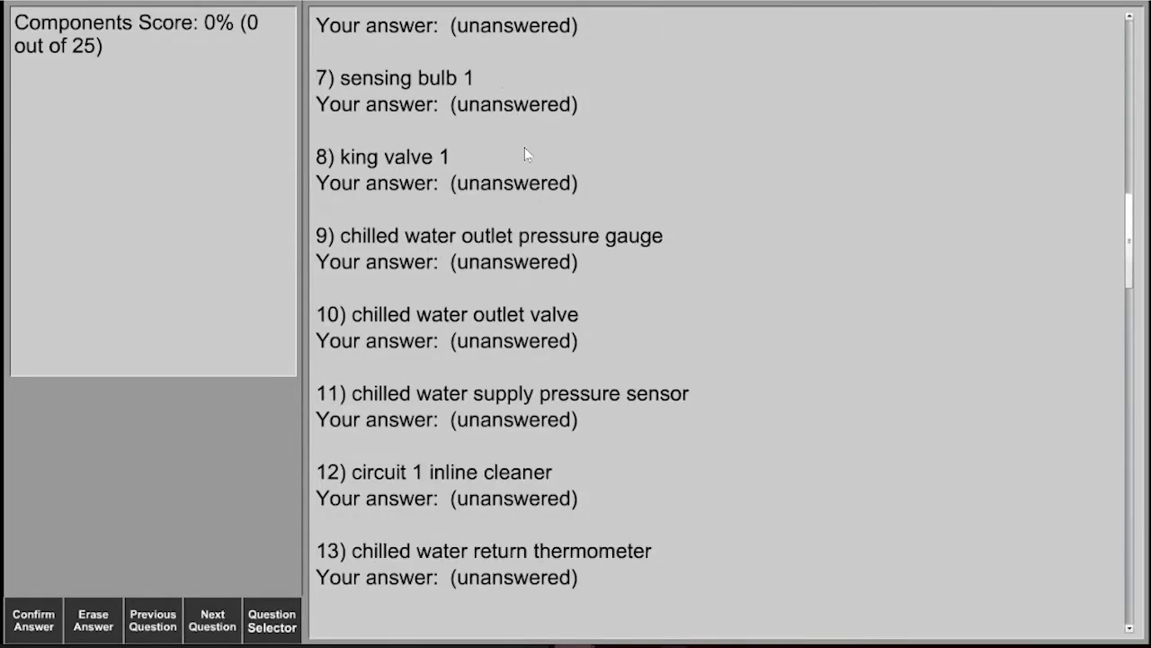
pyautogui.scroll(-3)
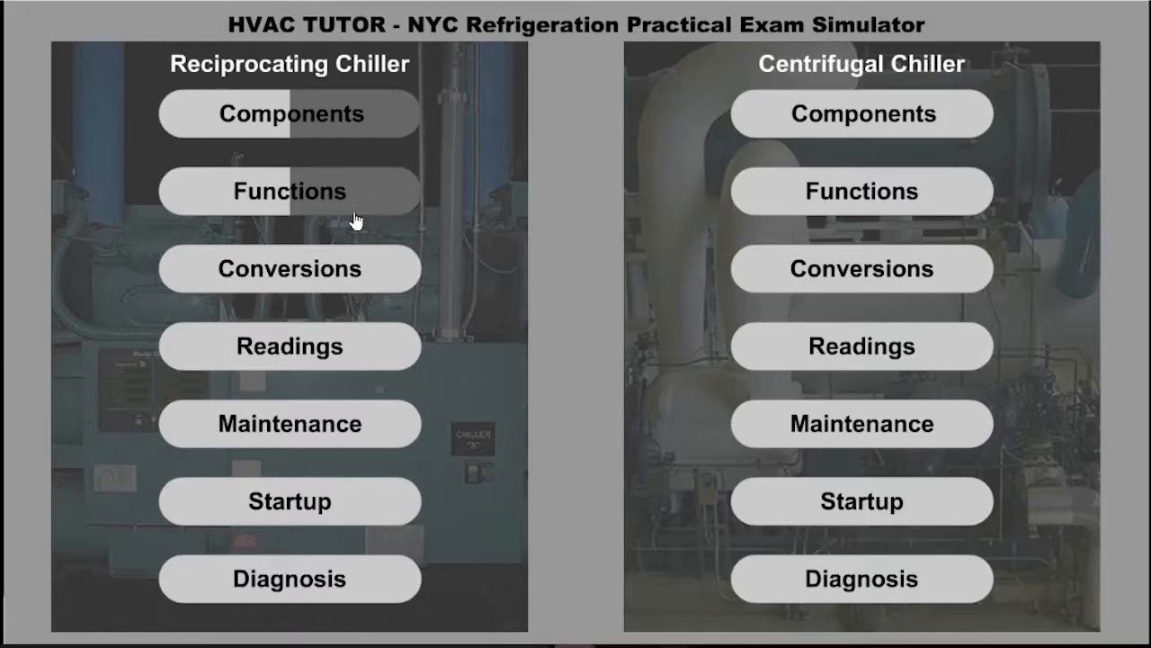
# Start the Conversions exam, submit it unanswered, and scroll the 0 of 20 report with formulas.
pyautogui.click(287, 268)
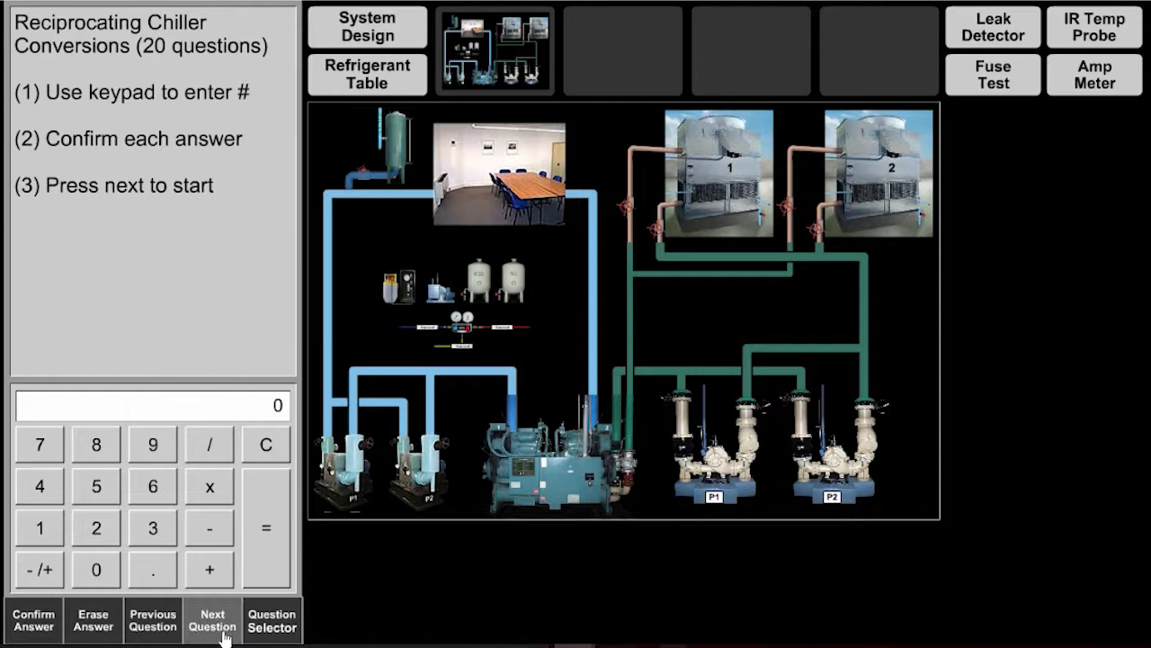
pyautogui.click(212, 619)
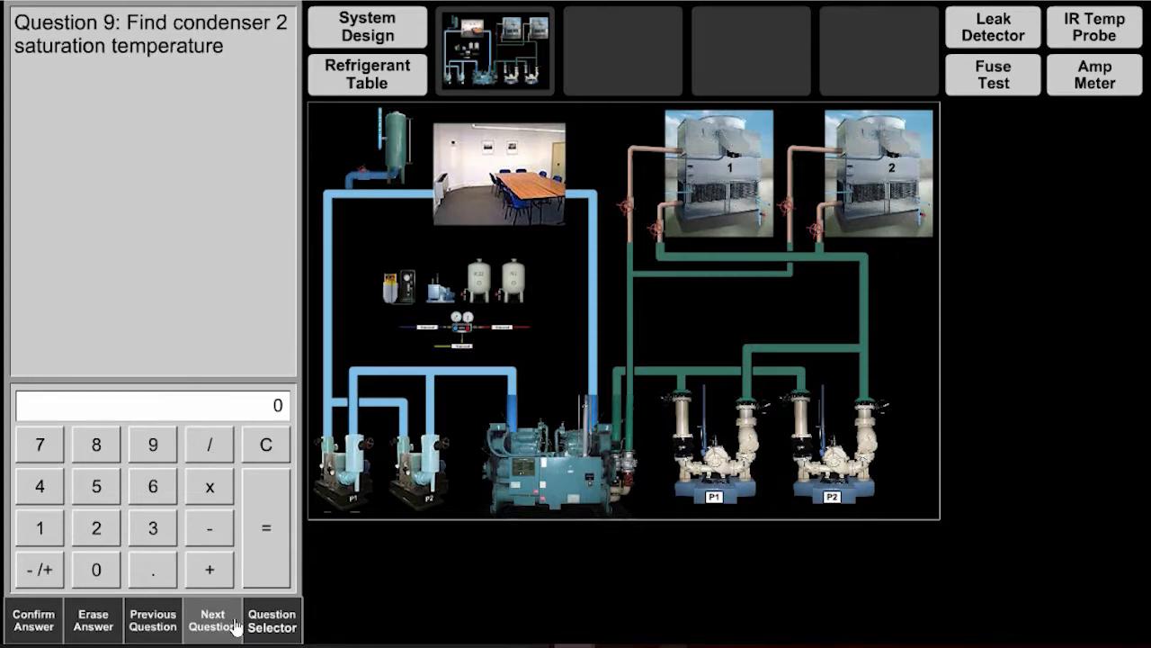
pyautogui.click(212, 619)
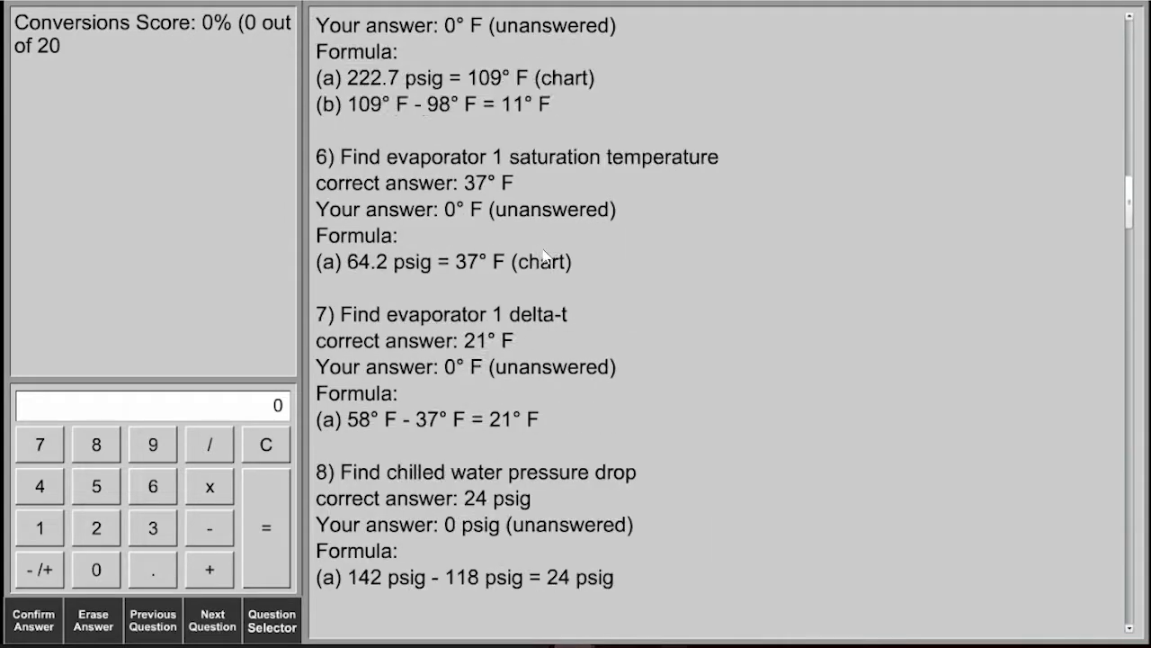
pyautogui.scroll(3)
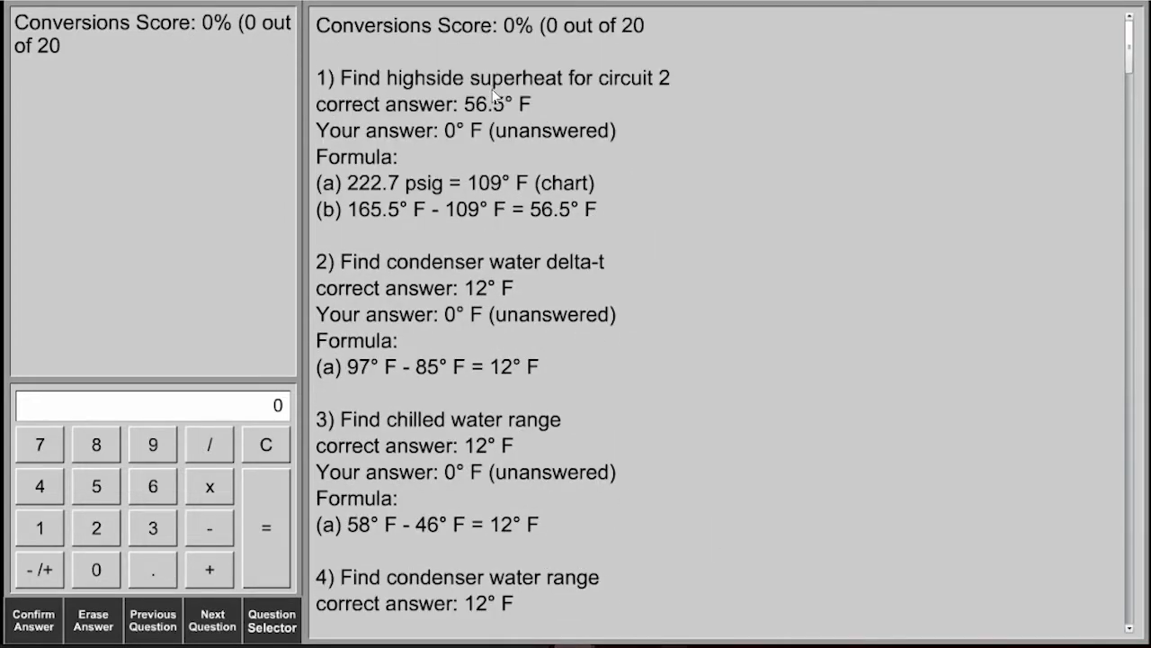
pyautogui.moveTo(459, 310)
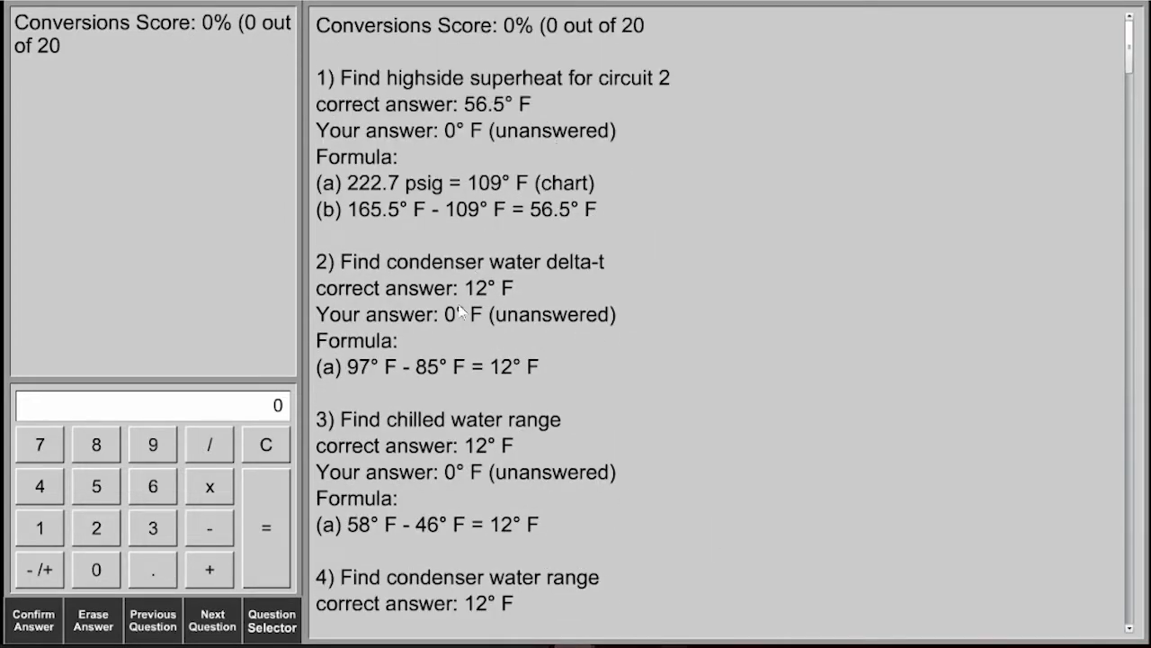
pyautogui.scroll(-3)
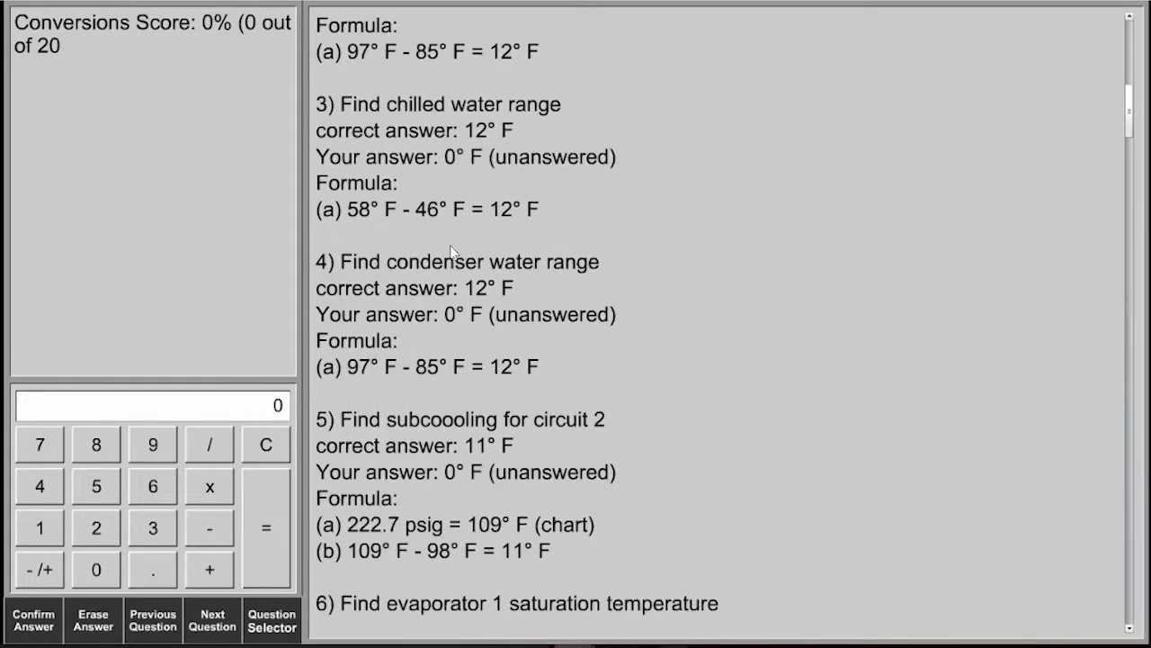
pyautogui.moveTo(450, 223)
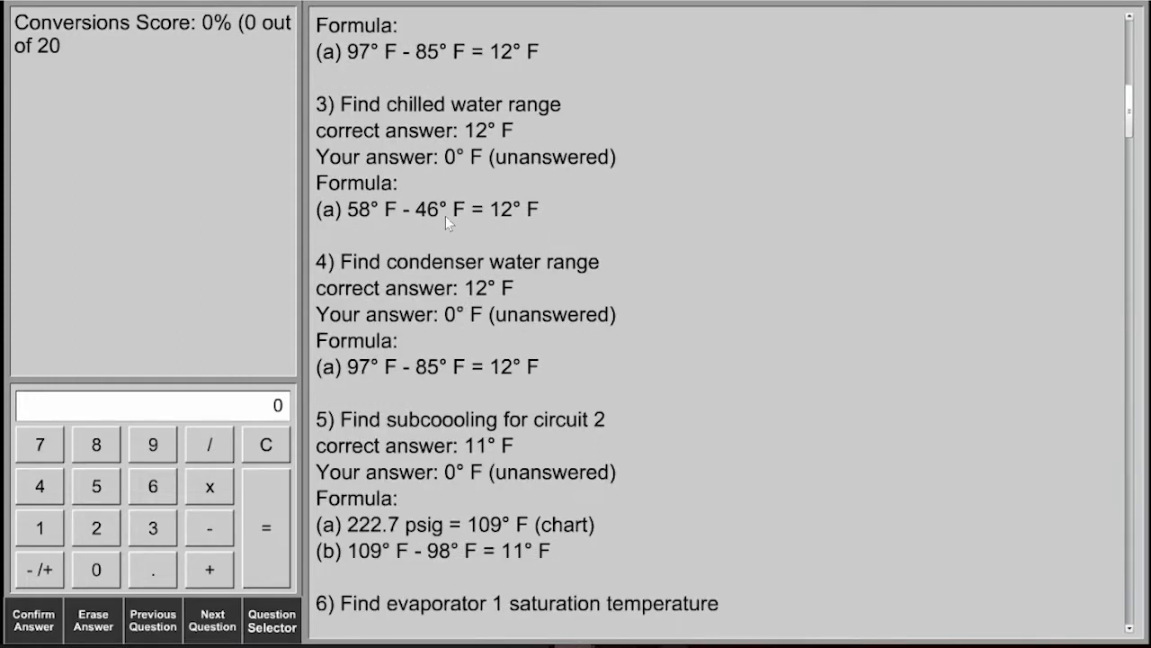
pyautogui.moveTo(453, 197)
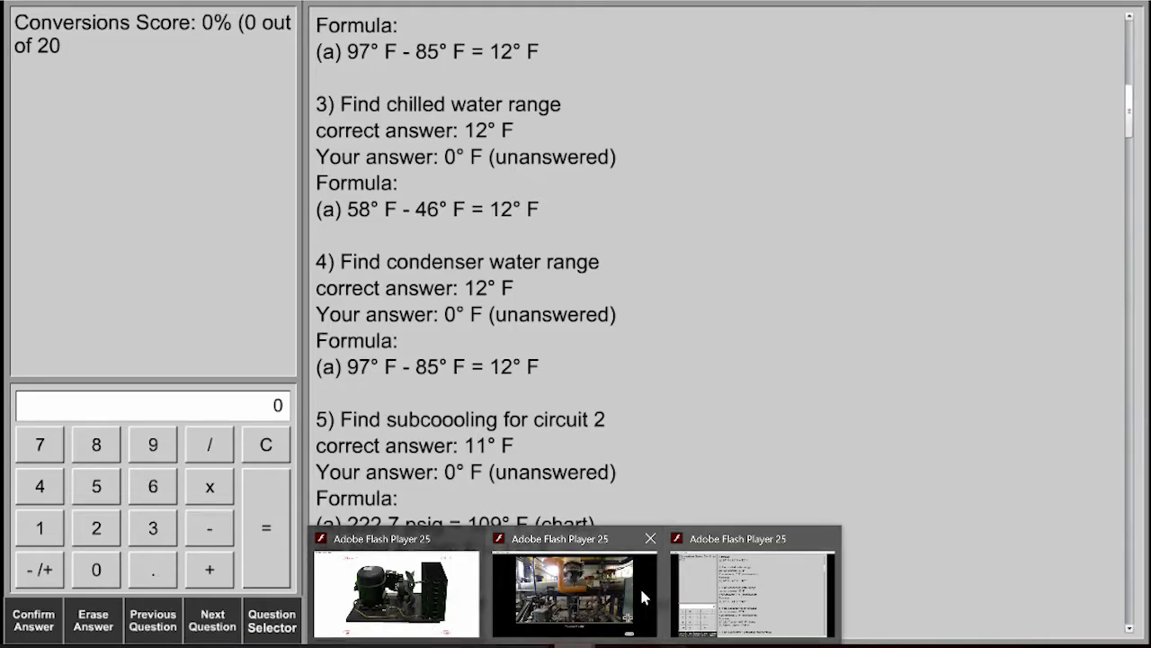
# Bring up the plant room VR panorama and pan down and around the piping and valve skid.
pyautogui.click(572, 592)
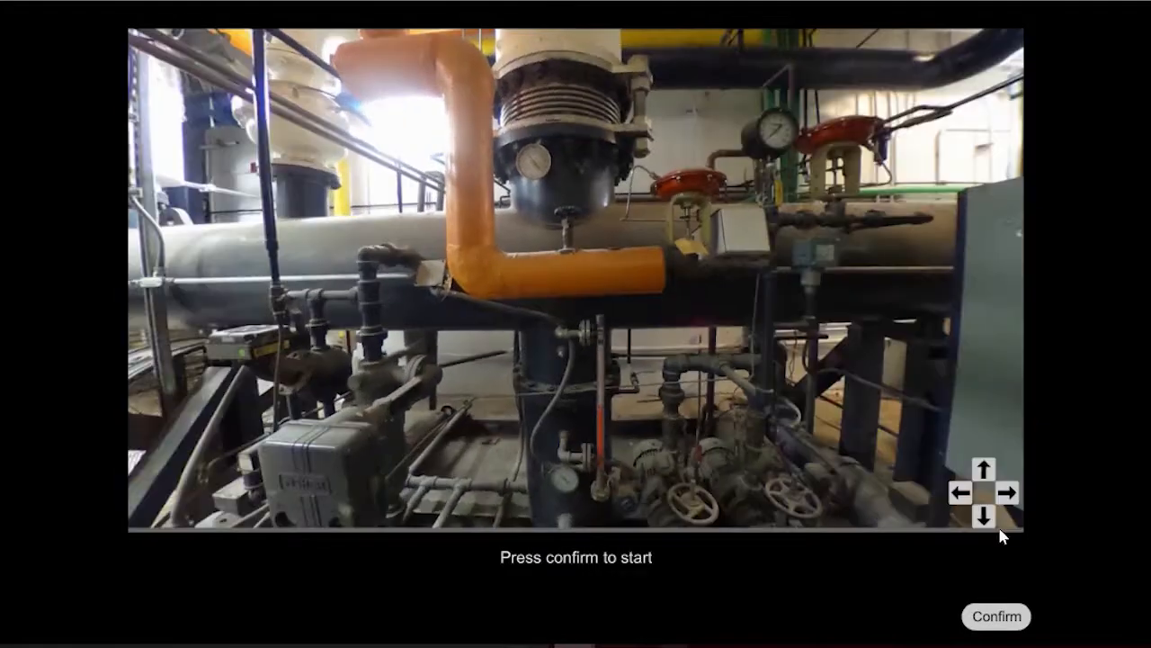
pyautogui.click(982, 473)
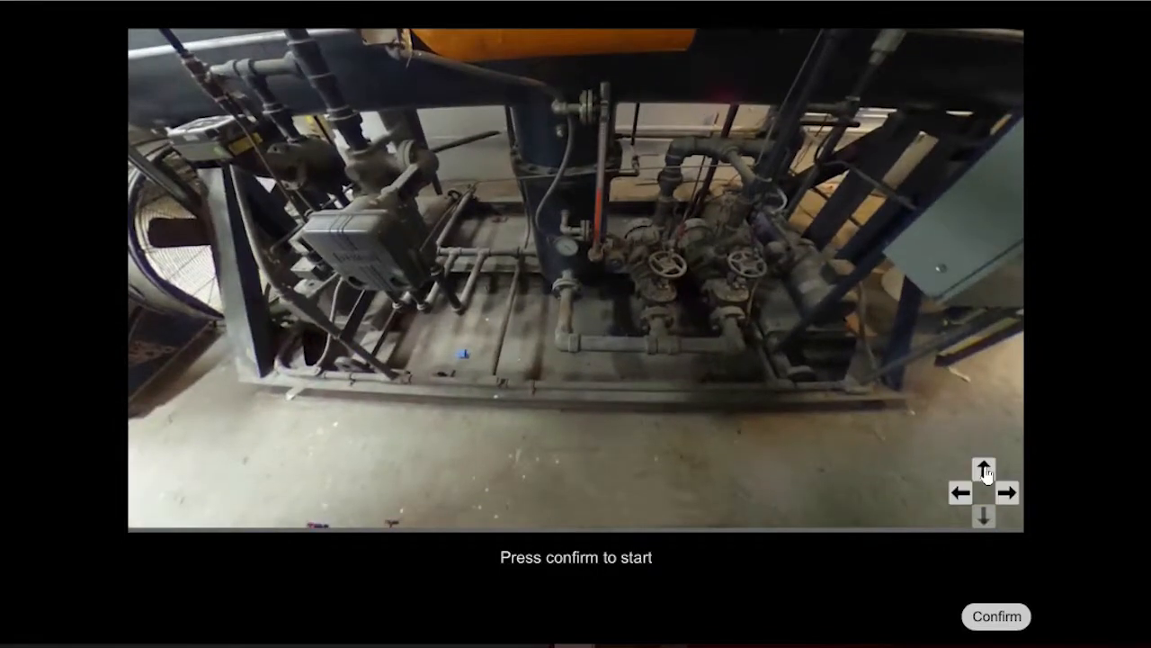
pyautogui.click(997, 615)
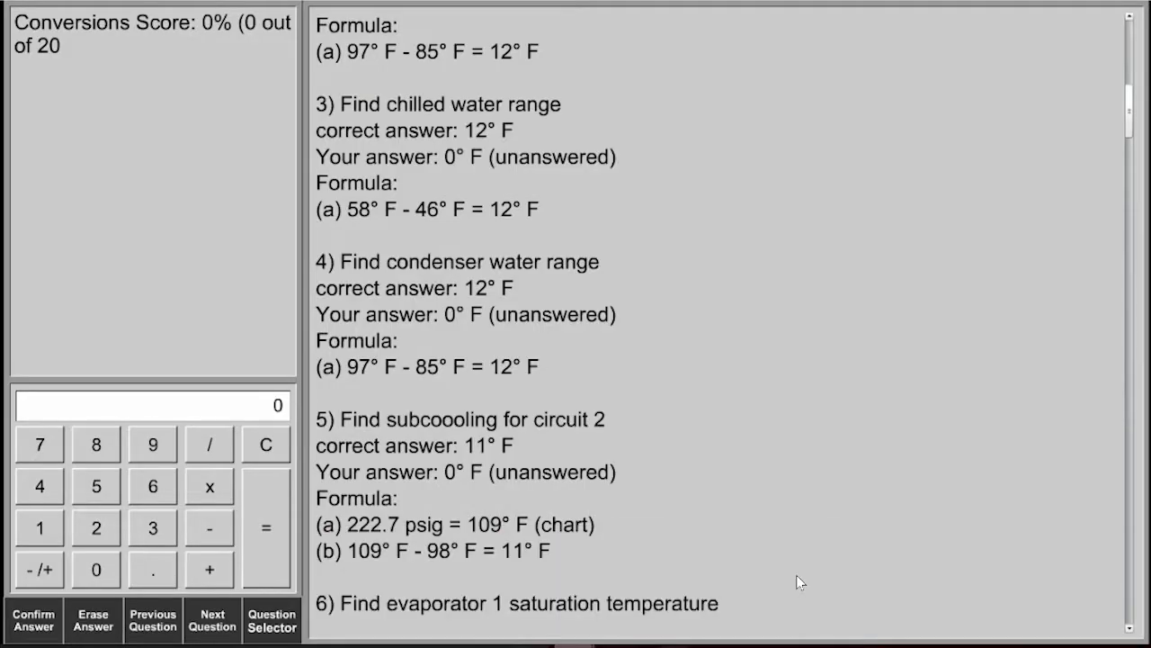
pyautogui.moveTo(435, 475)
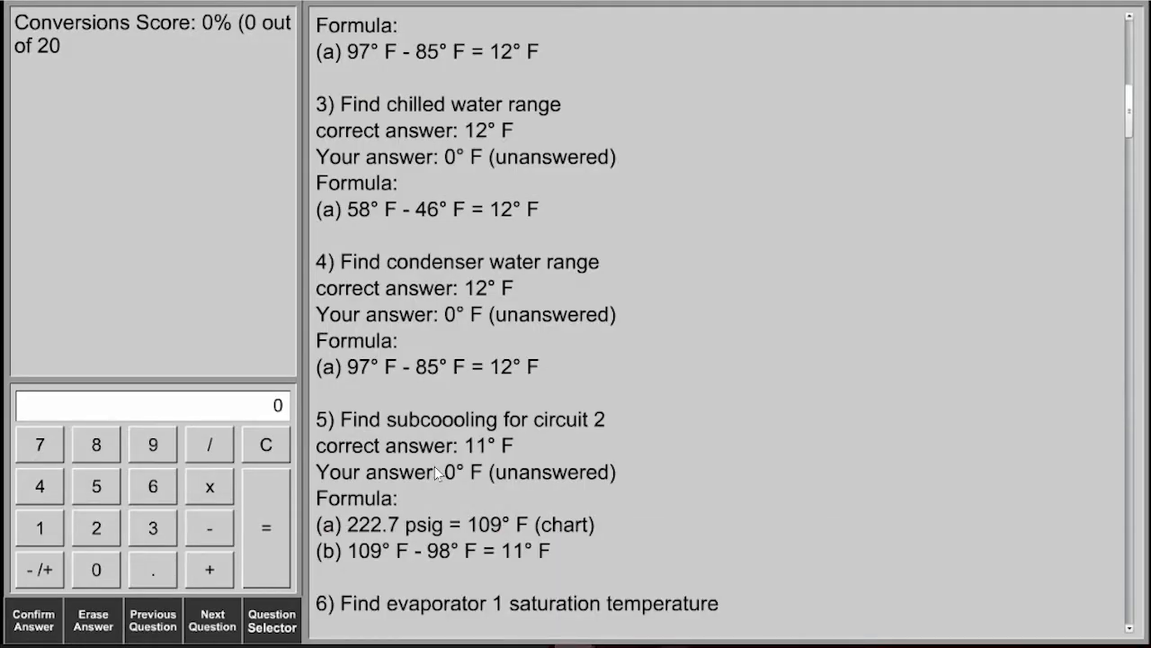